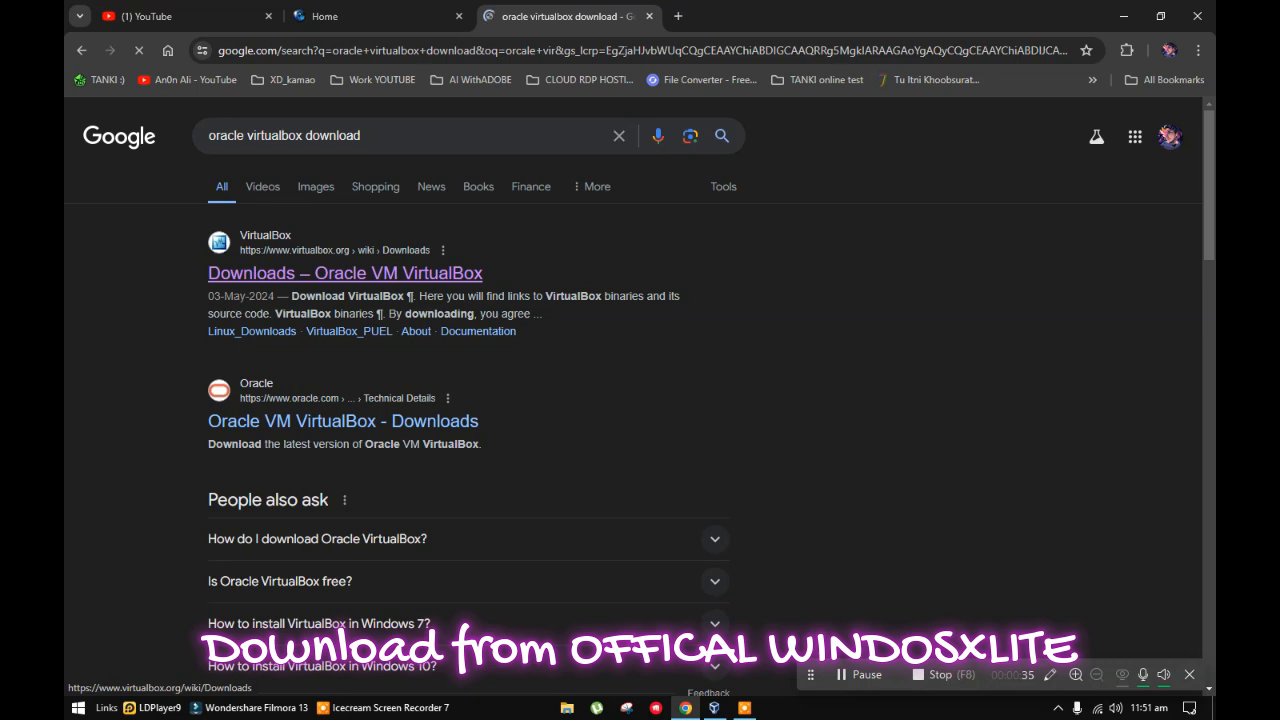
# - From the search results, reach the VirtualBox downloads page and download the Extension Pack for all platforms
pyautogui.click(344, 272)
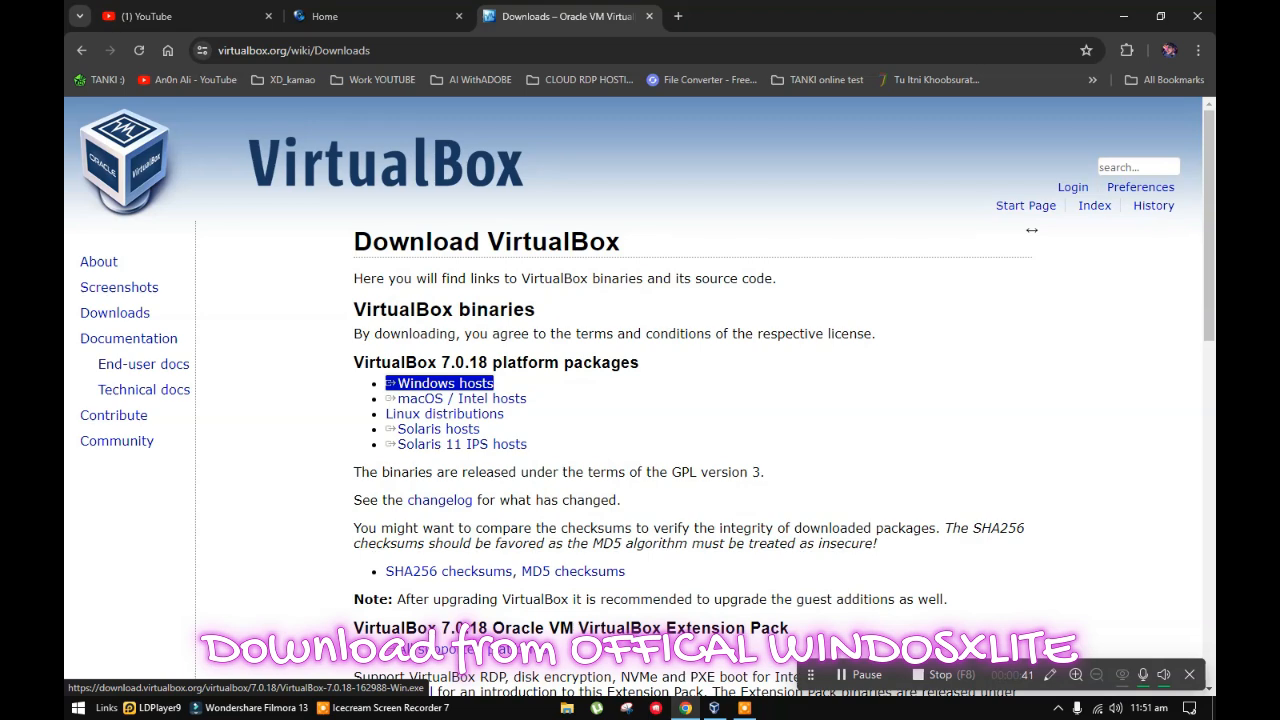
pyautogui.scroll(-3)
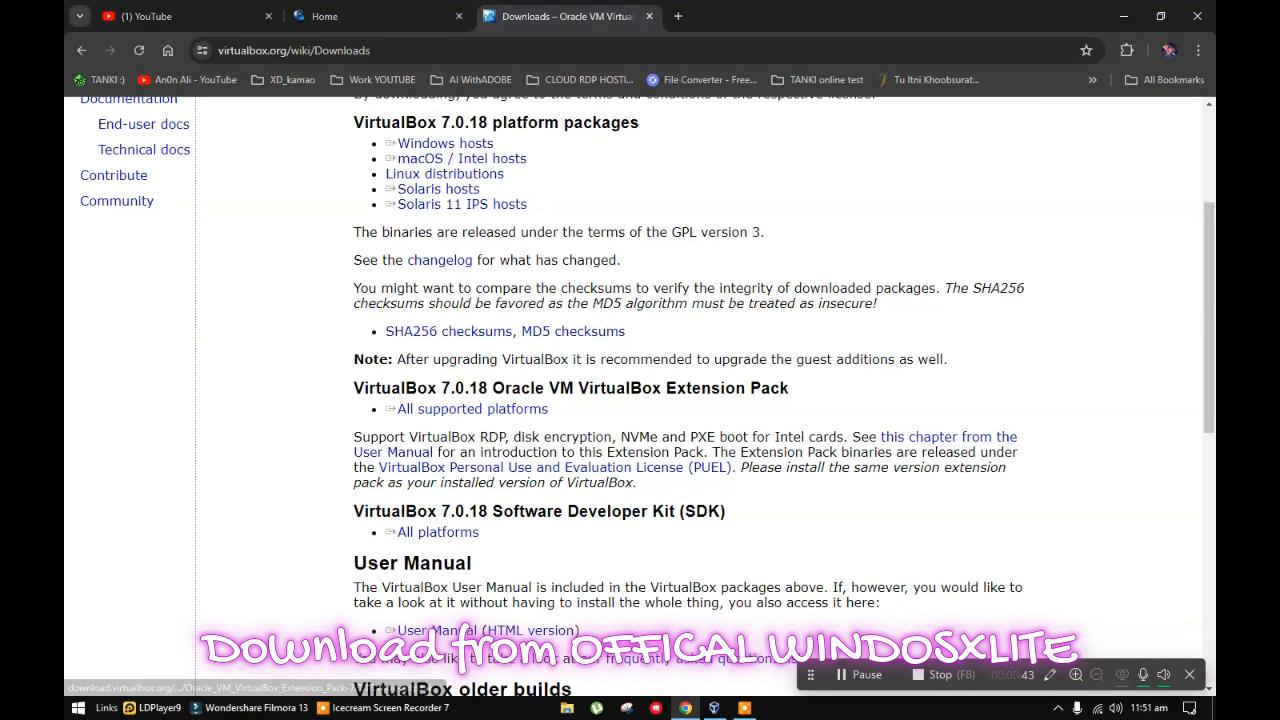
pyautogui.click(466, 409)
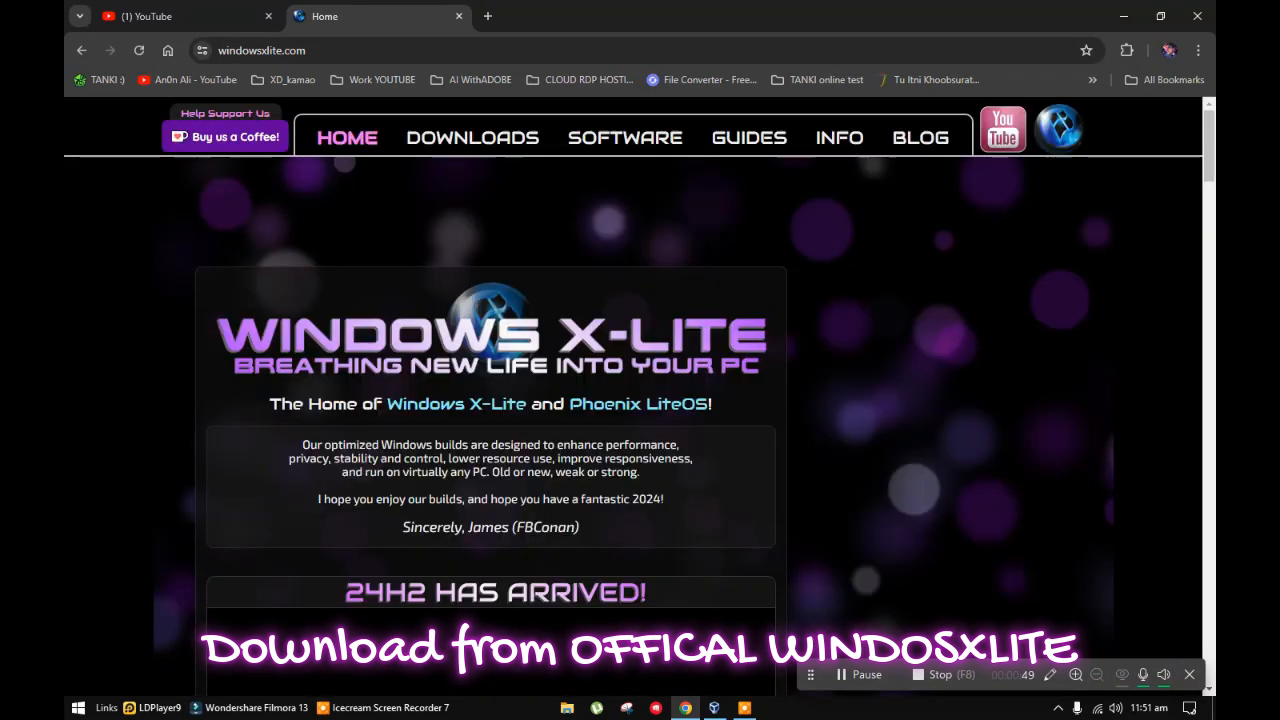
# - On windowsxlite.com, reach the 24H2 section and view the Windows 11 builds
pyautogui.scroll(-3)
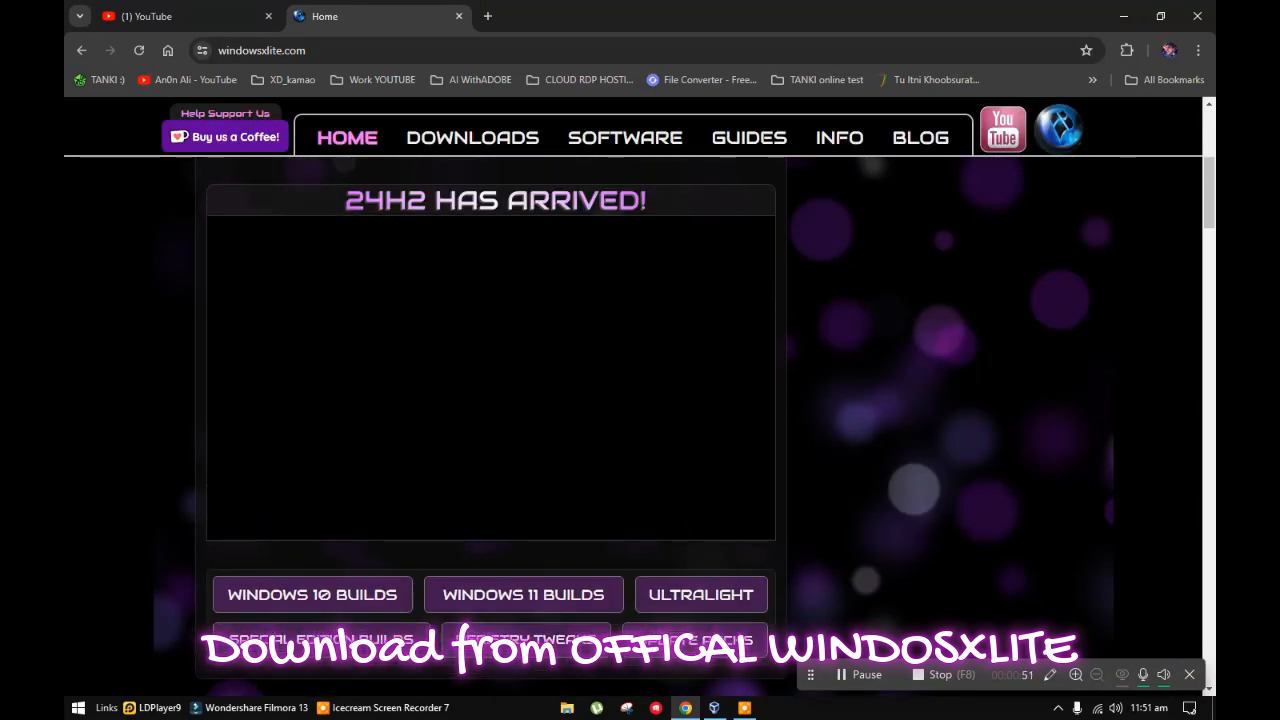
pyautogui.click(145, 16)
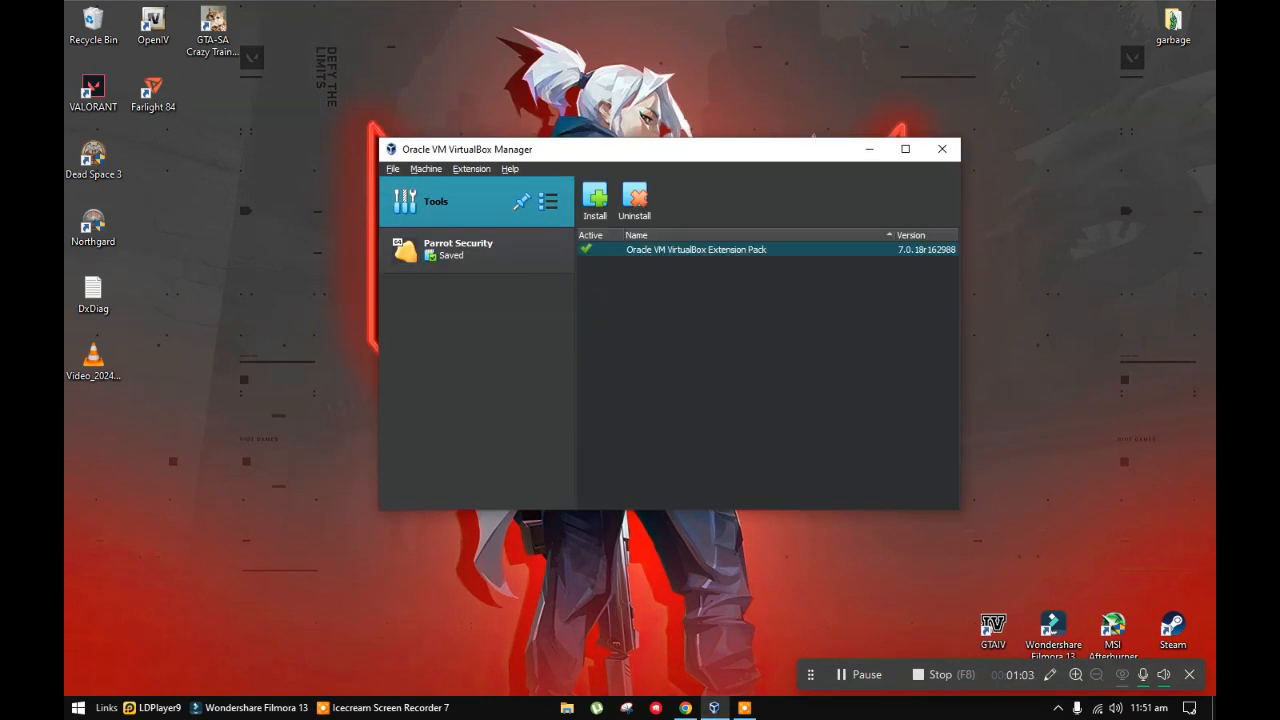
# - Begin a new VM from the machine list and start entering the name 'win 11 neon'
pyautogui.click(458, 248)
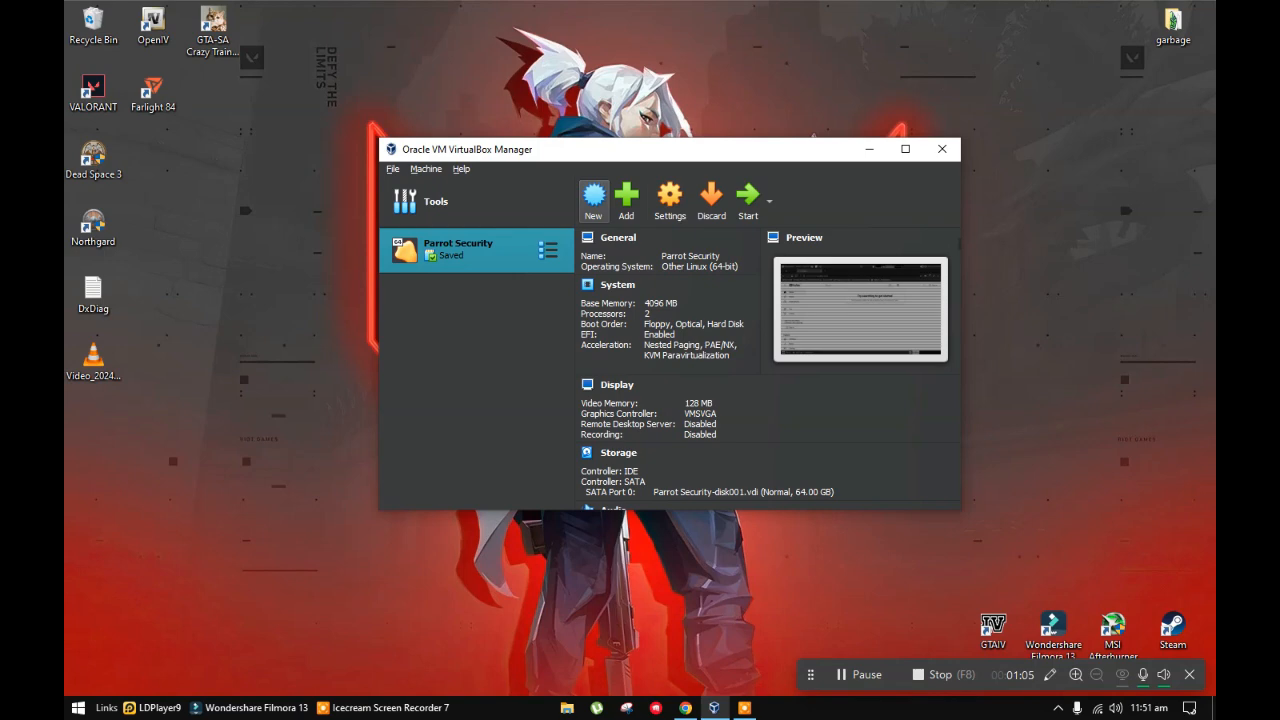
pyautogui.click(593, 195)
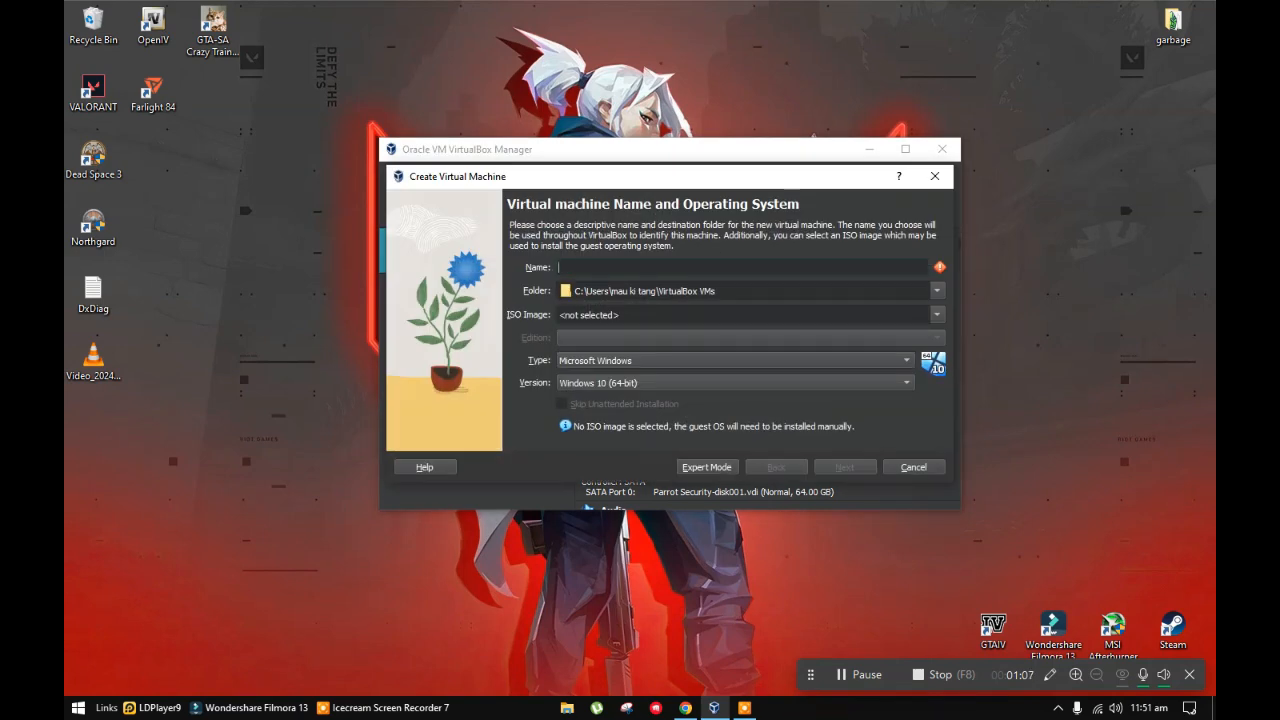
pyautogui.write('w')
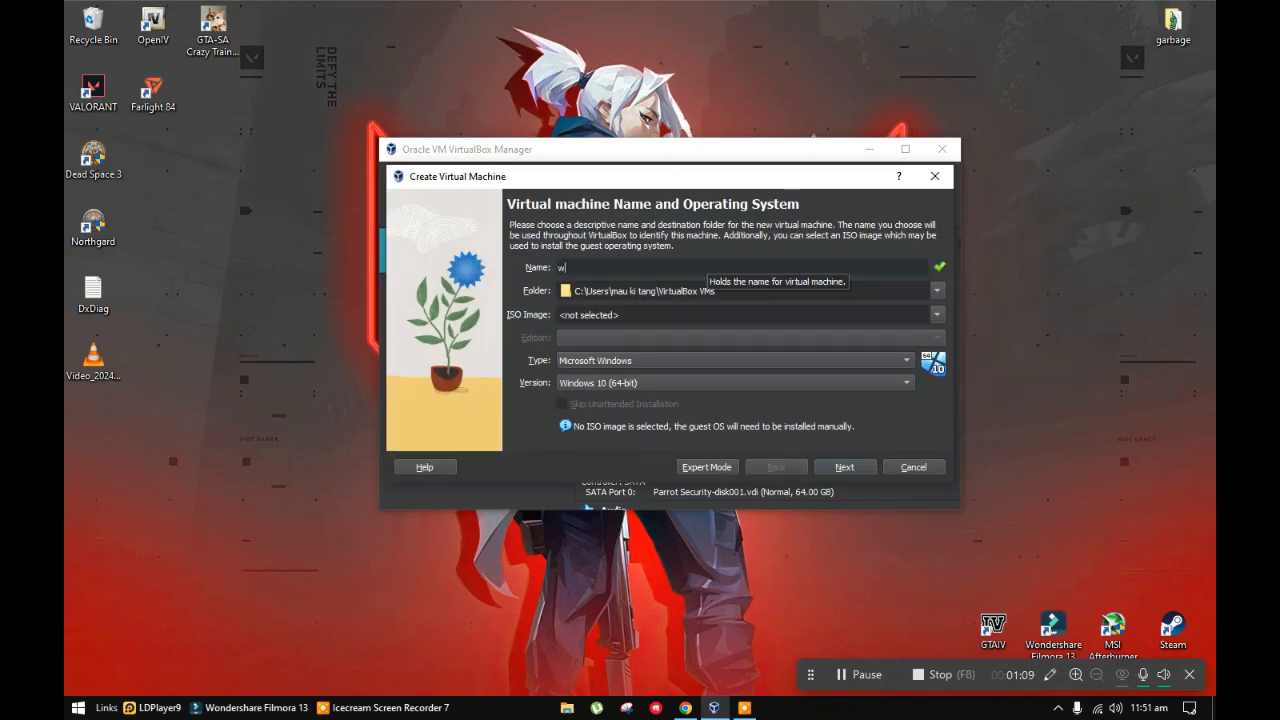
pyautogui.write('in 11 neon')
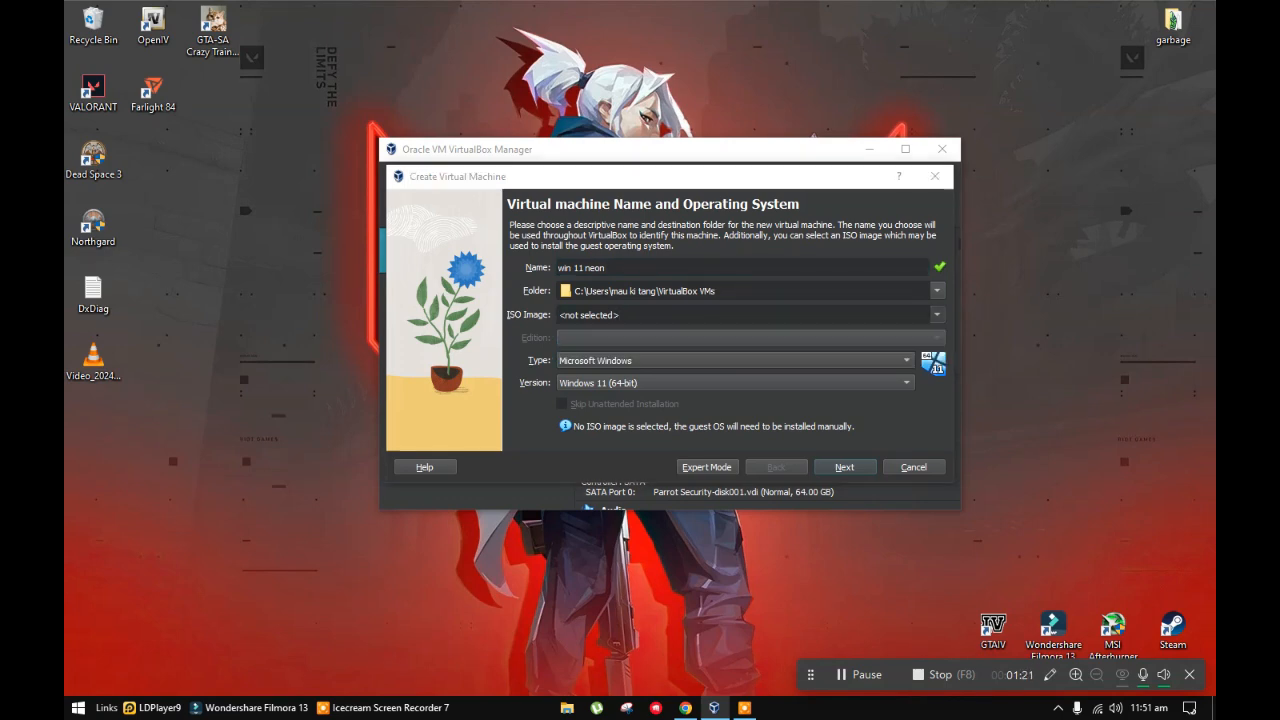
# - Browse for an ISO image, navigating from the home folder into Downloads
pyautogui.click(935, 314)
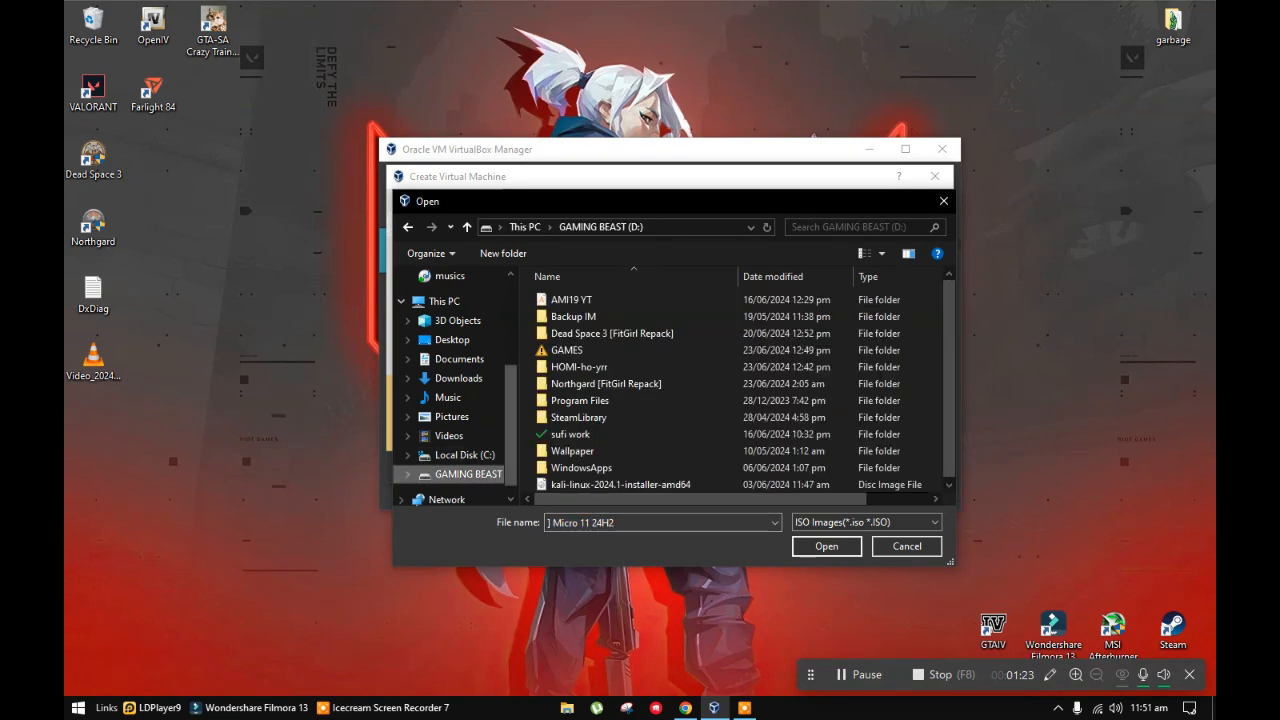
pyautogui.doubleClick(578, 366)
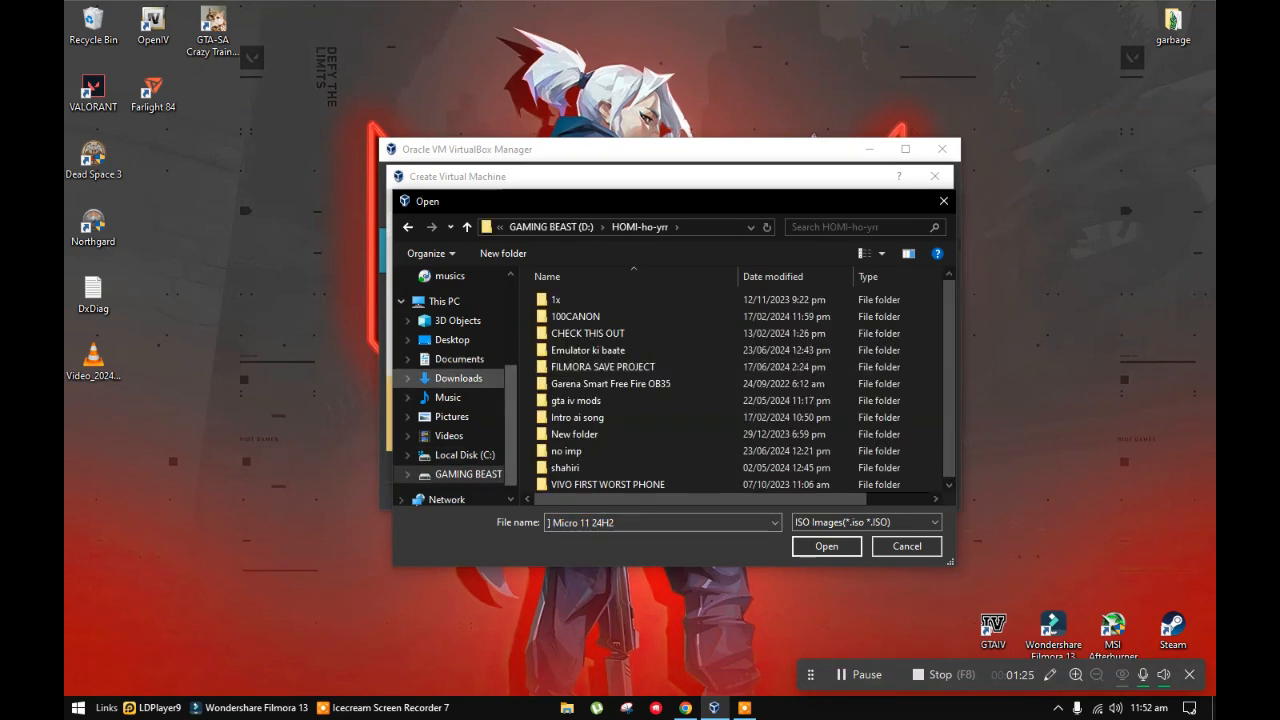
pyautogui.click(458, 377)
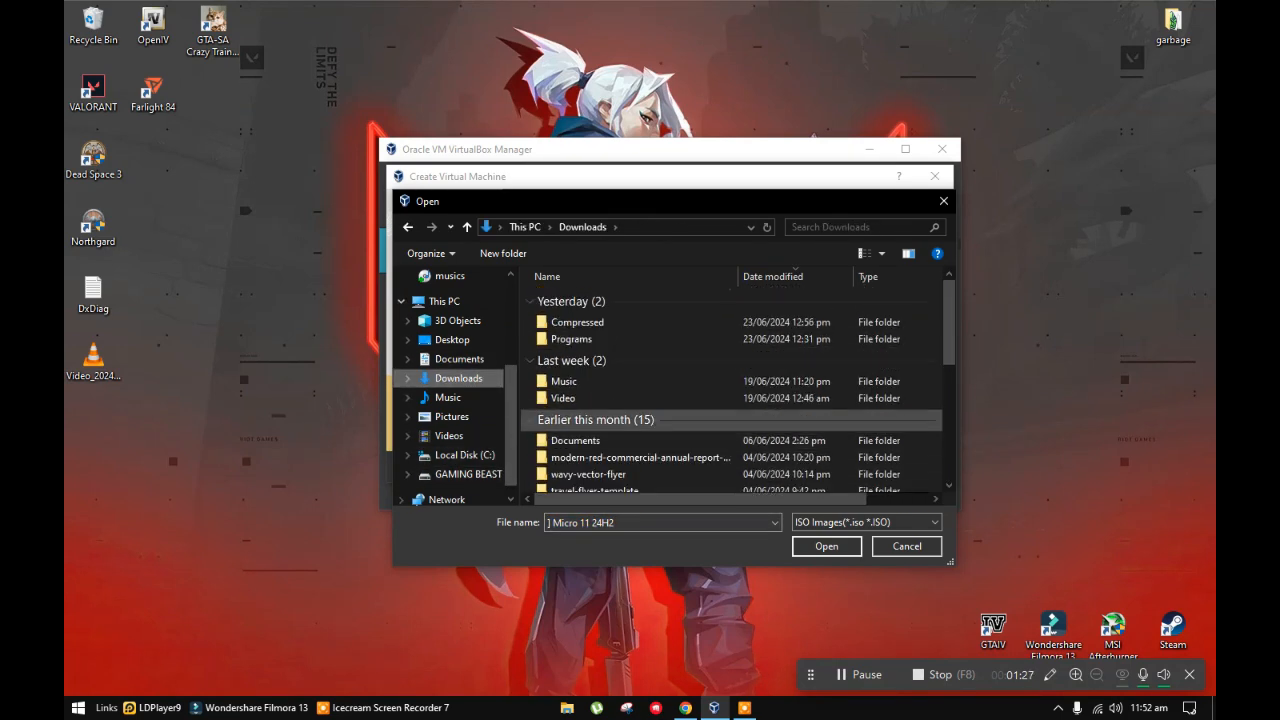
pyautogui.doubleClick(577, 321)
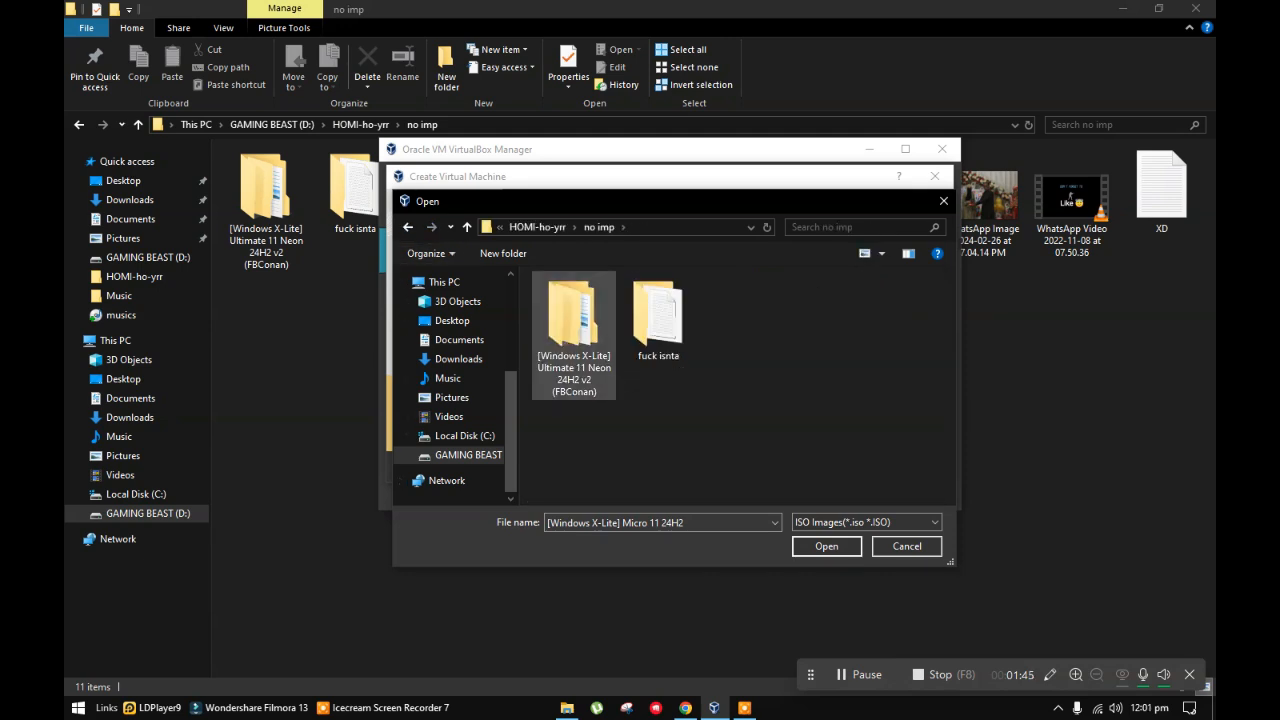
# - Select the Windows X-Lite Ultimate 11 Neon 24H2 v2 ISO from its folder and confirm it
pyautogui.doubleClick(573, 330)
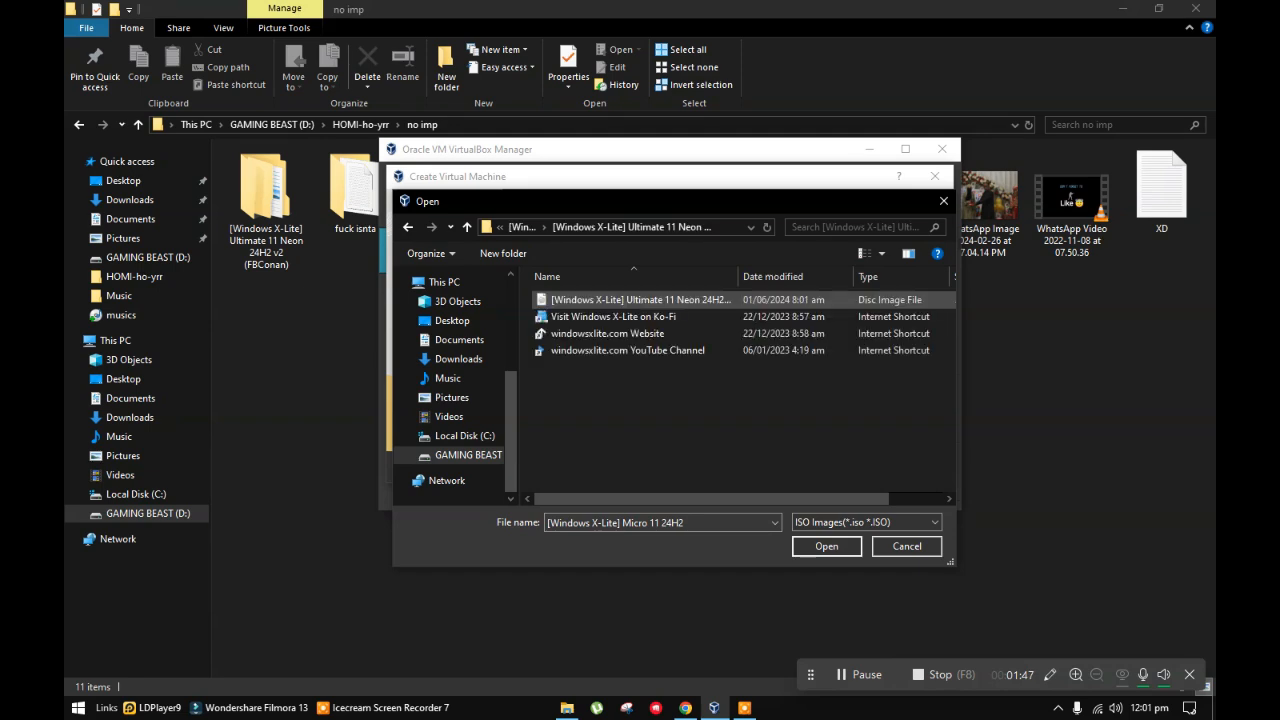
pyautogui.click(640, 299)
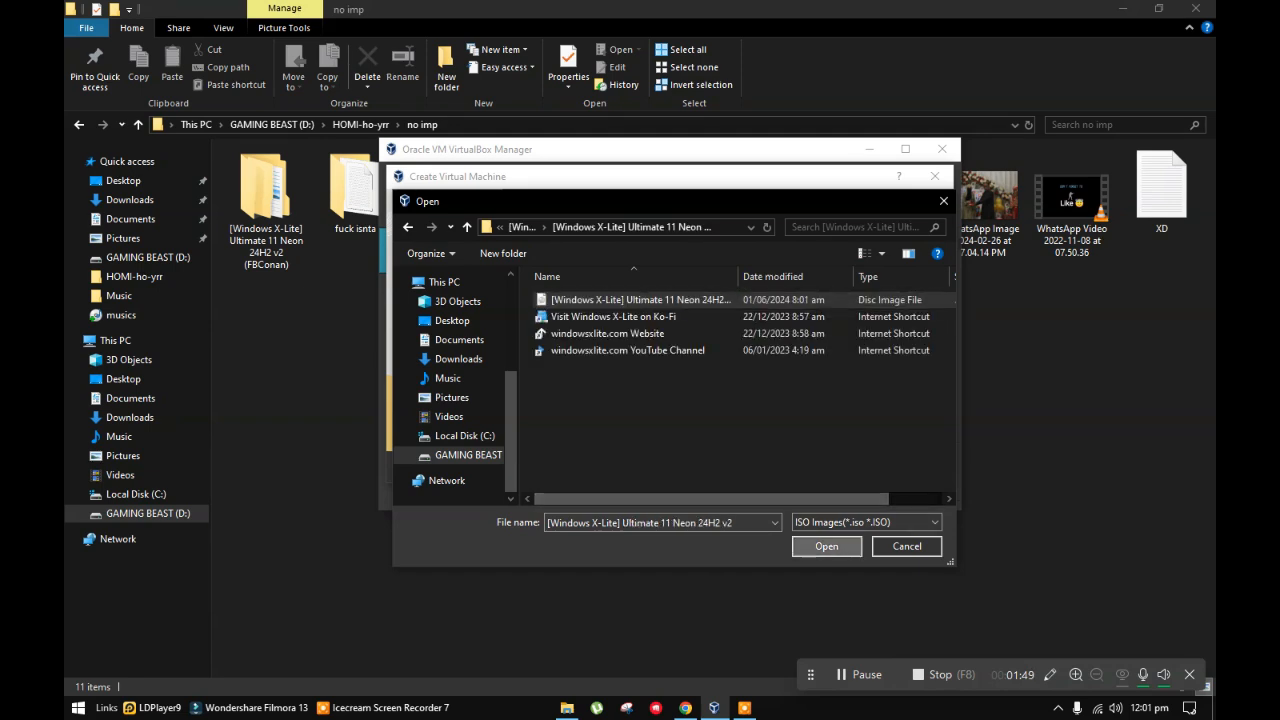
pyautogui.click(826, 546)
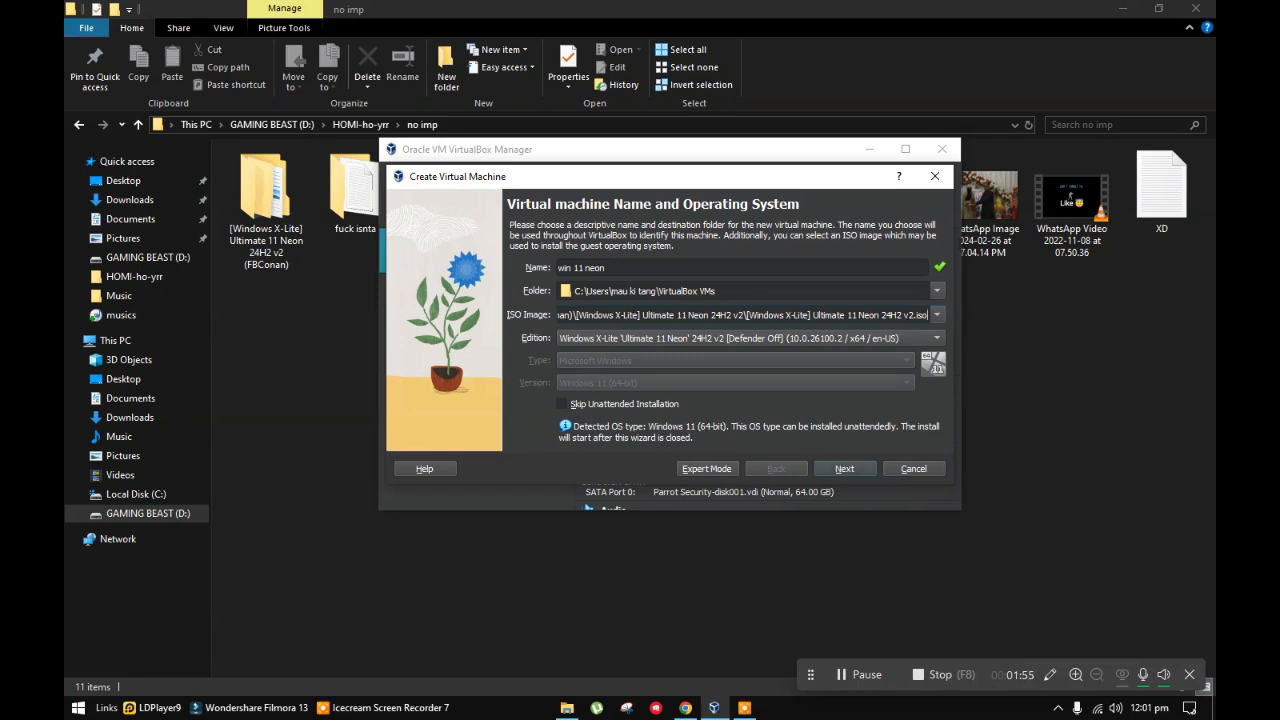
pyautogui.click(843, 468)
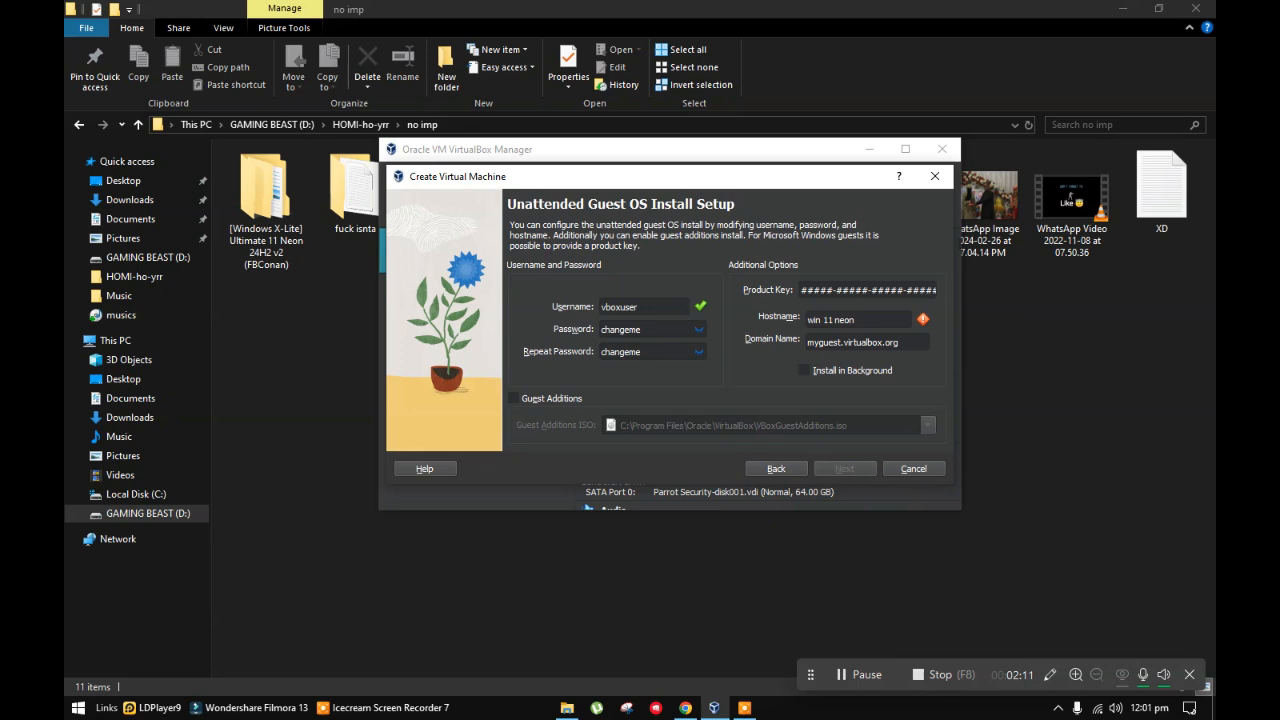
pyautogui.moveTo(698, 329)
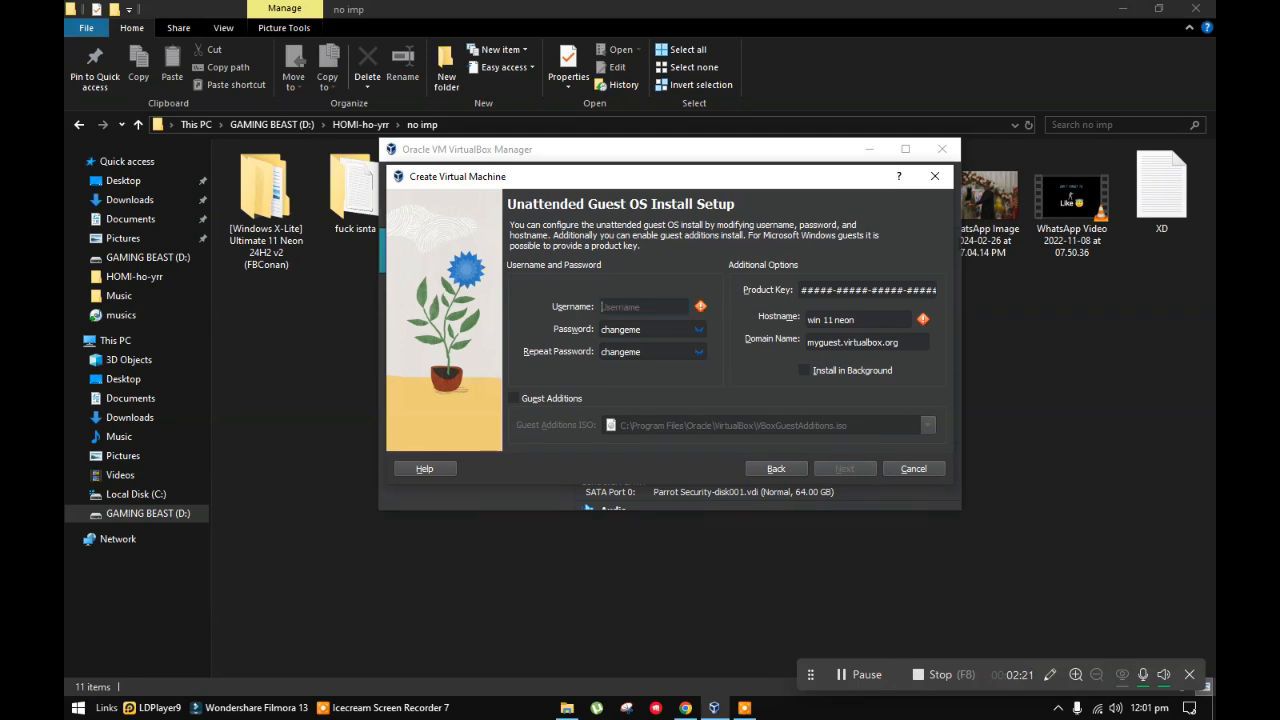
# - Set the unattended-install username to Homi and hostname to Neon, then continue to hardware
pyautogui.write('Homi')
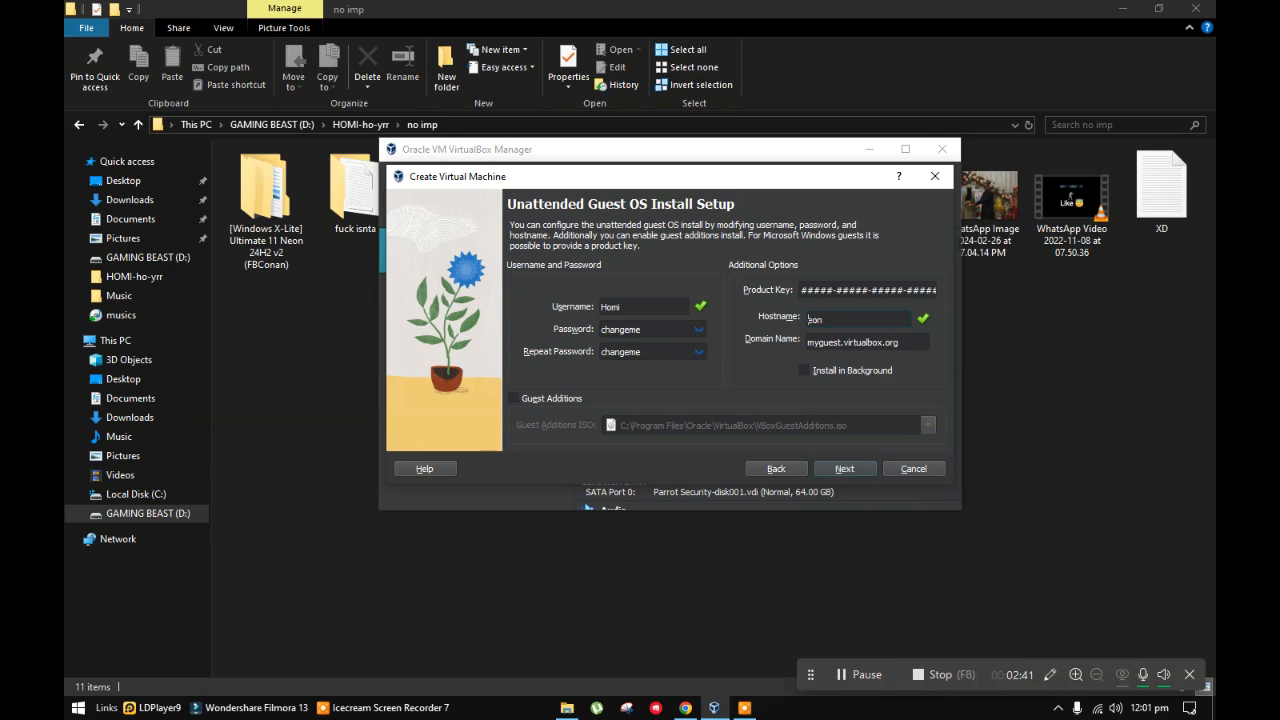
pyautogui.write('Neon')
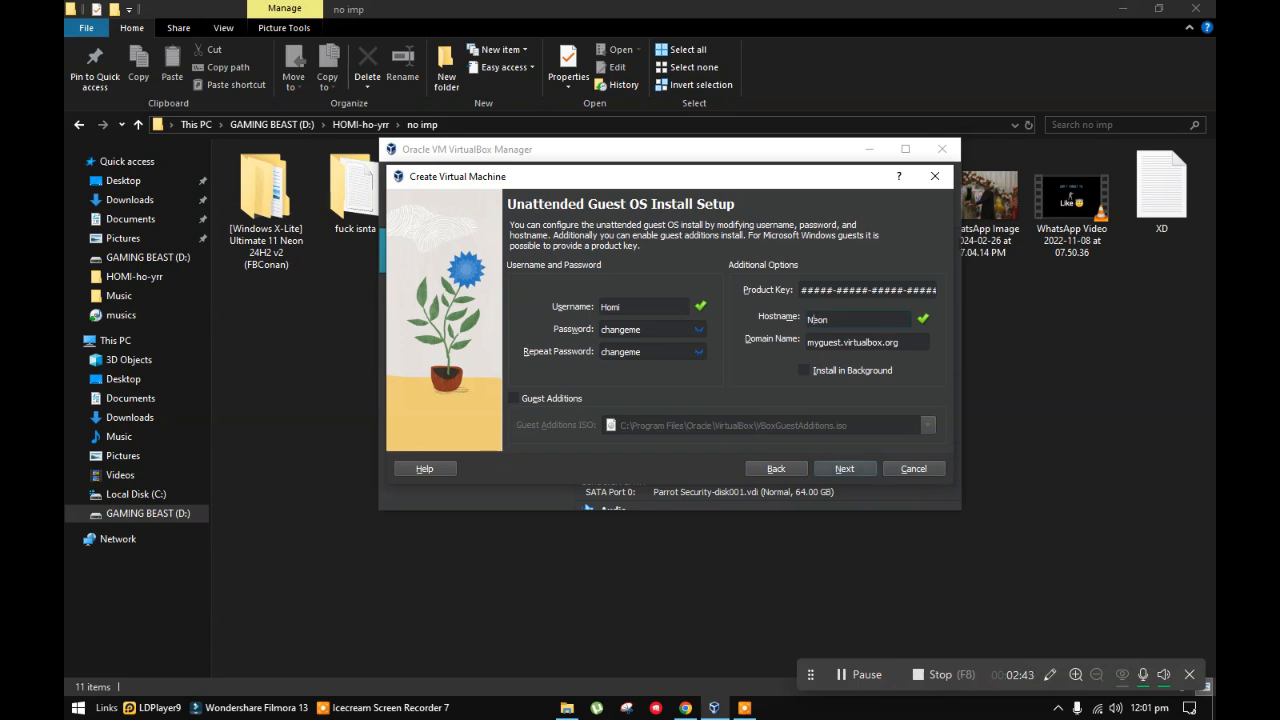
pyautogui.click(844, 468)
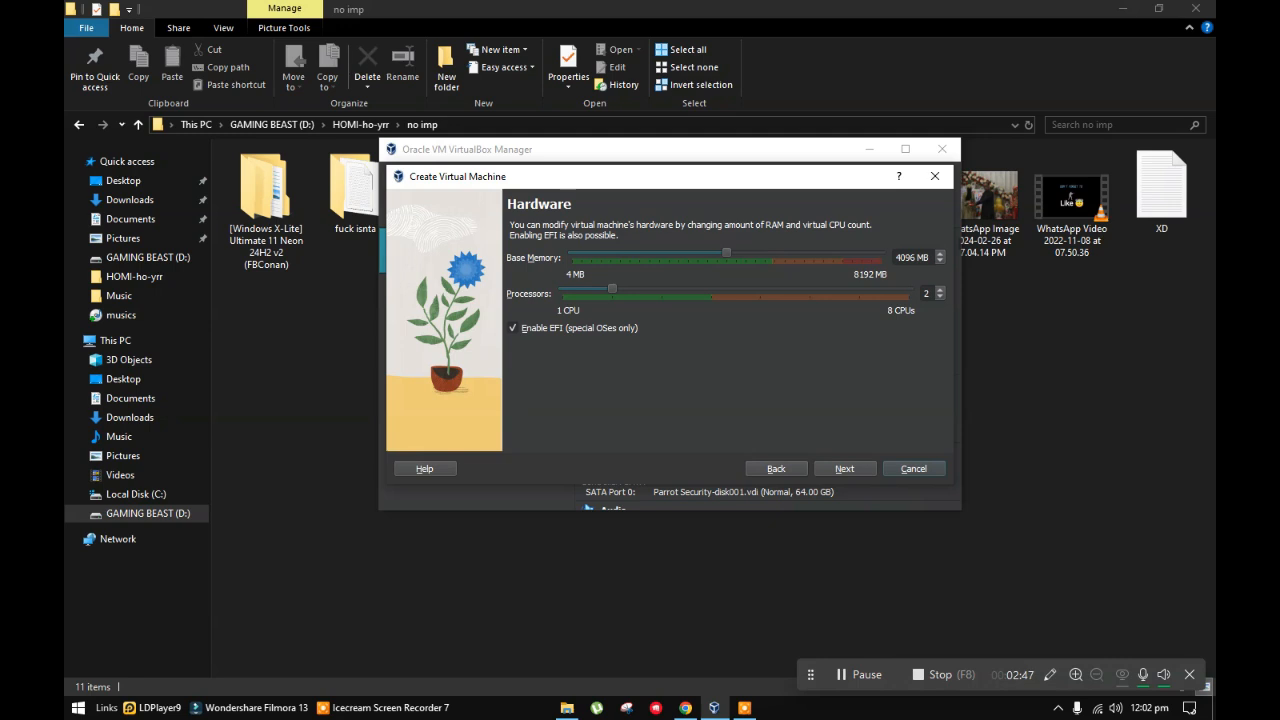
# - Set base memory to 4096 MB and processors to 2, then continue to the hard disk step
pyautogui.moveTo(725, 257); pyautogui.dragTo(770, 257)
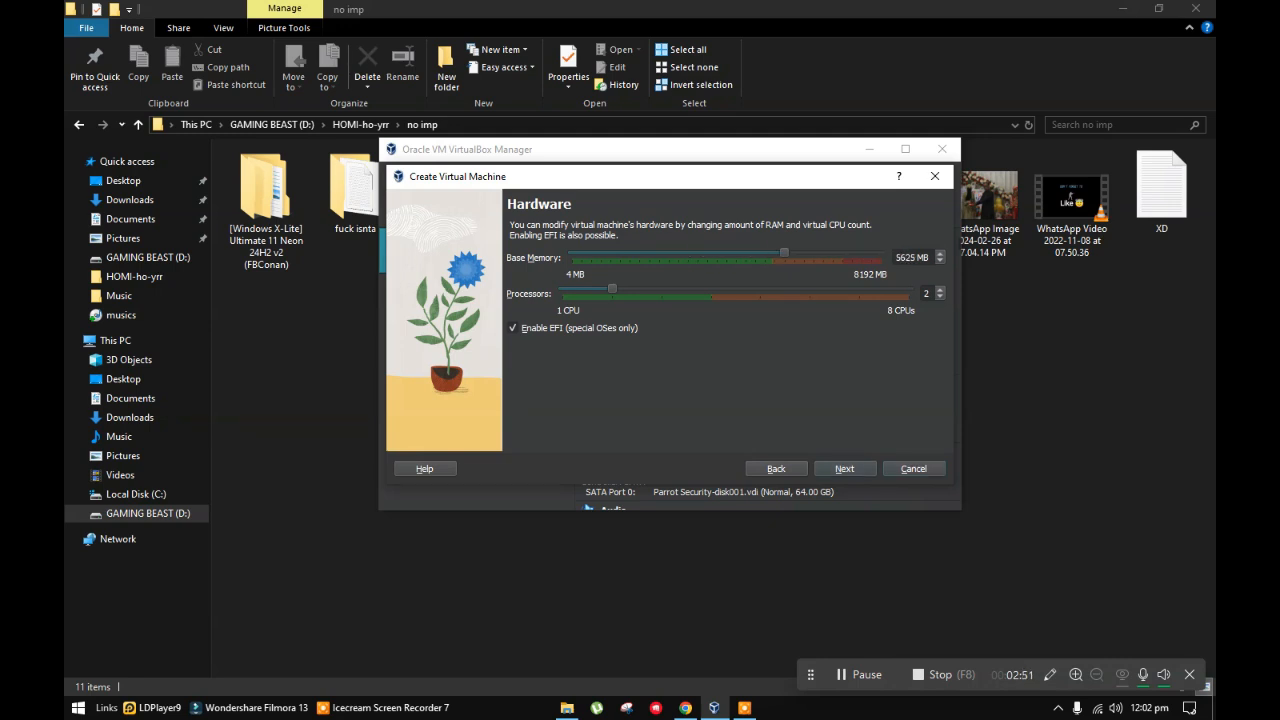
pyautogui.moveTo(783, 257); pyautogui.dragTo(775, 257)
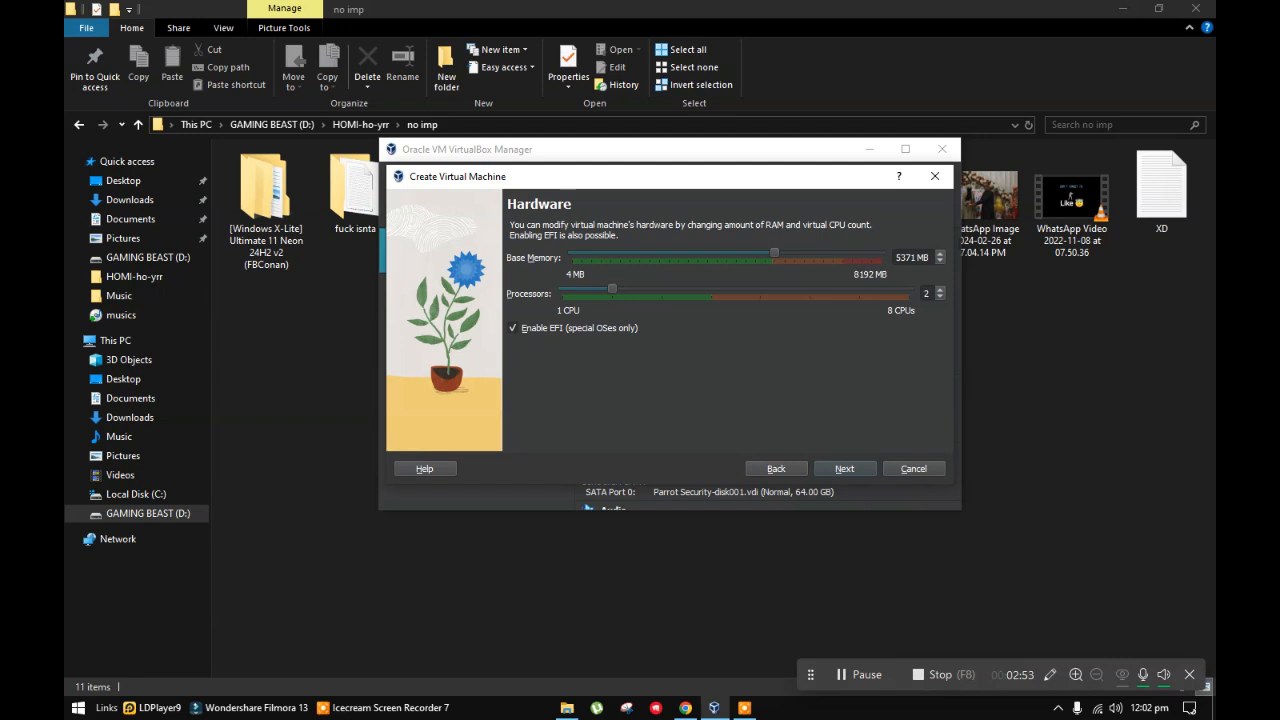
pyautogui.moveTo(775, 257); pyautogui.dragTo(733, 257)
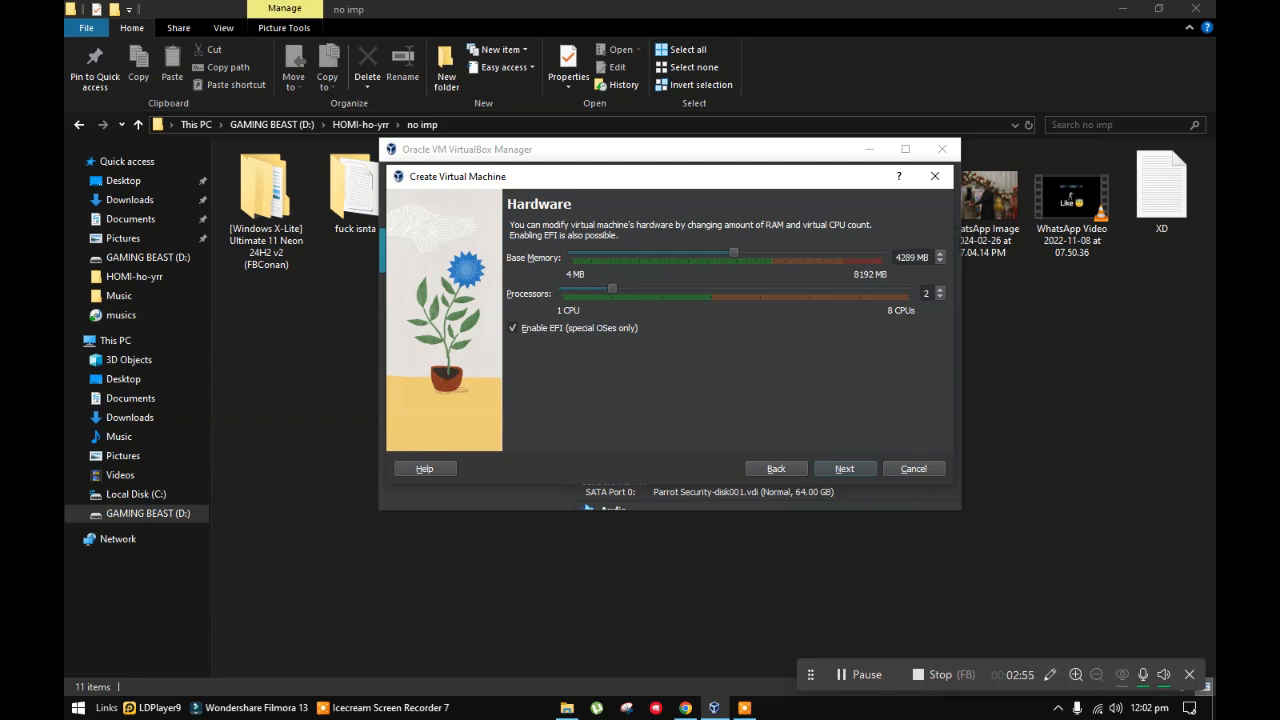
pyautogui.moveTo(735, 257); pyautogui.dragTo(726, 257)
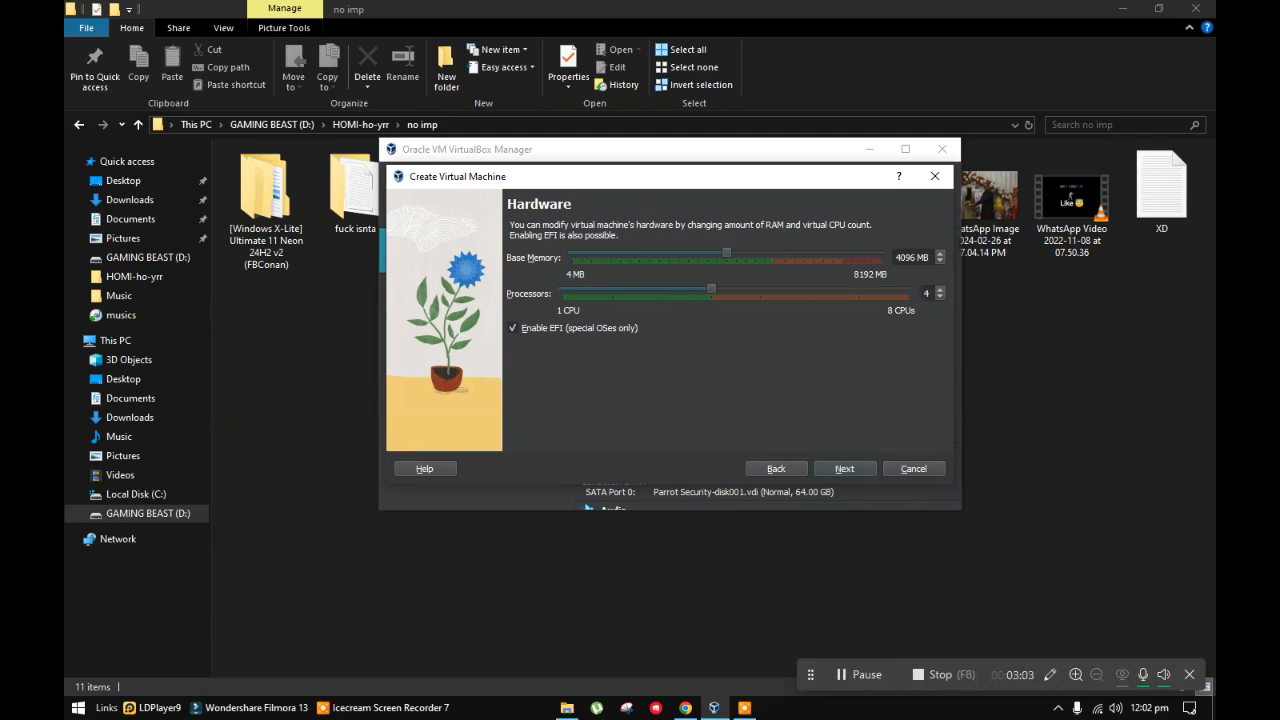
pyautogui.moveTo(710, 289); pyautogui.dragTo(660, 289)
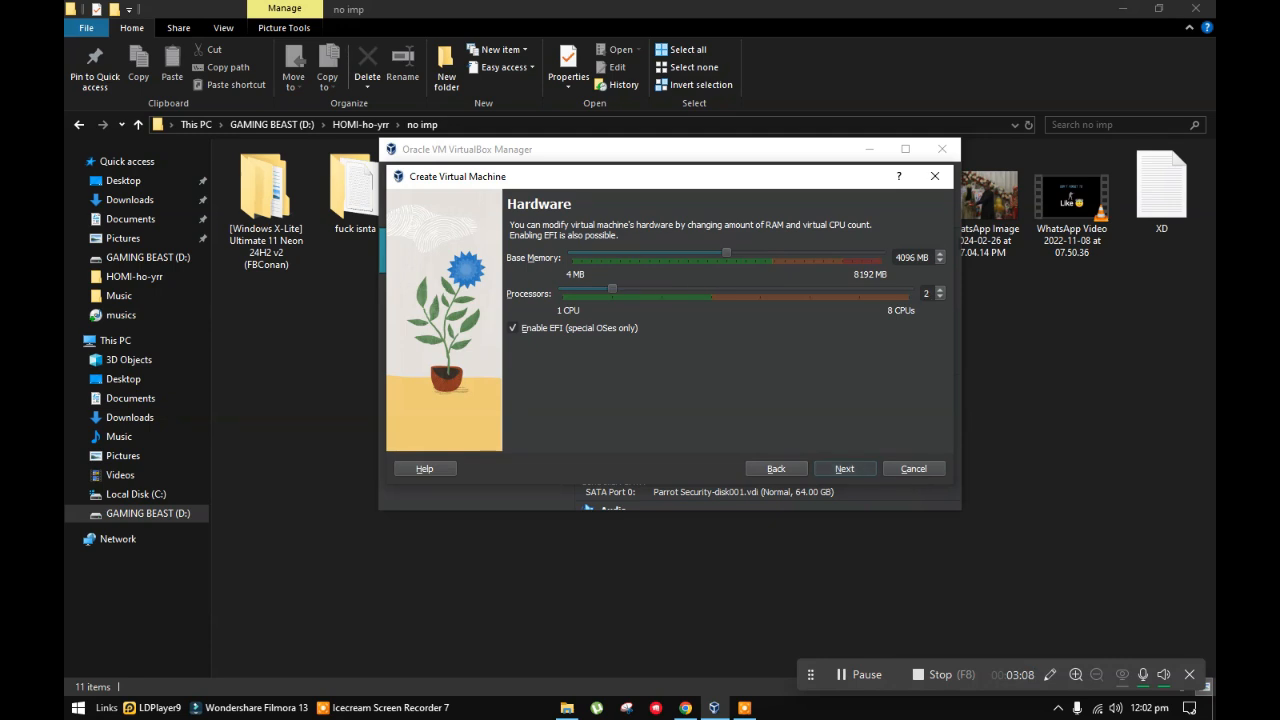
pyautogui.click(844, 468)
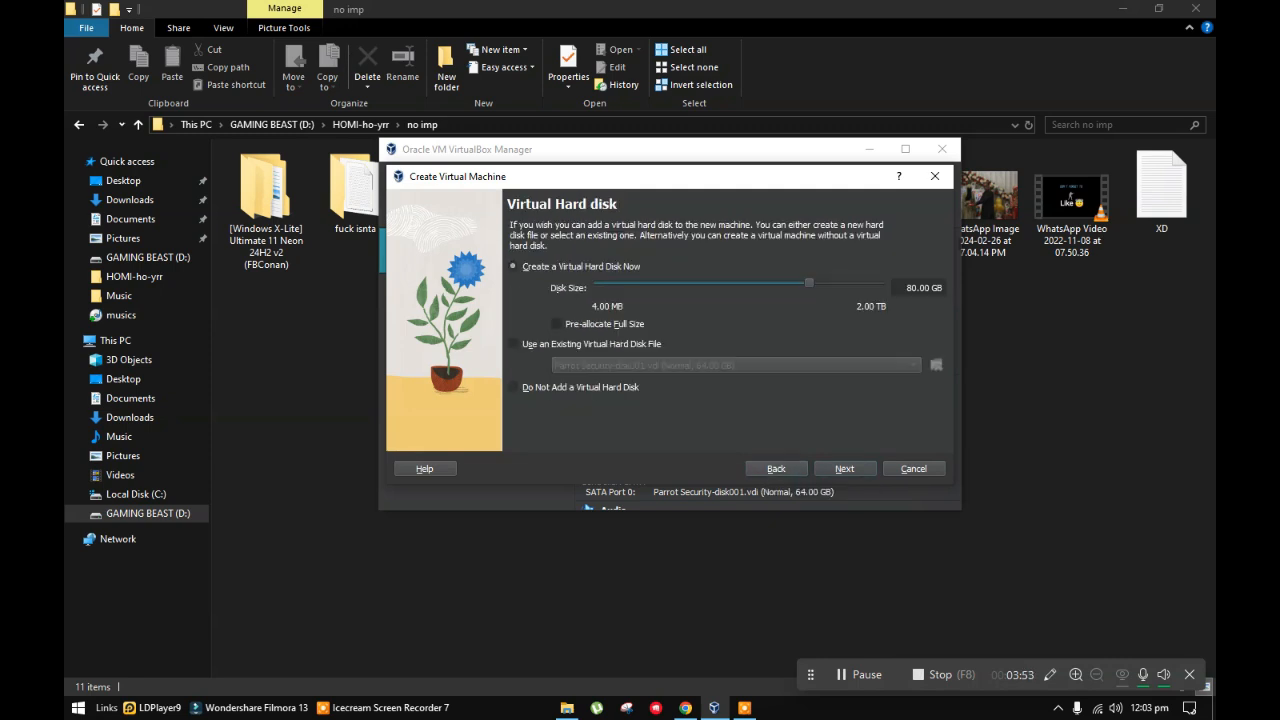
pyautogui.moveTo(810, 288)
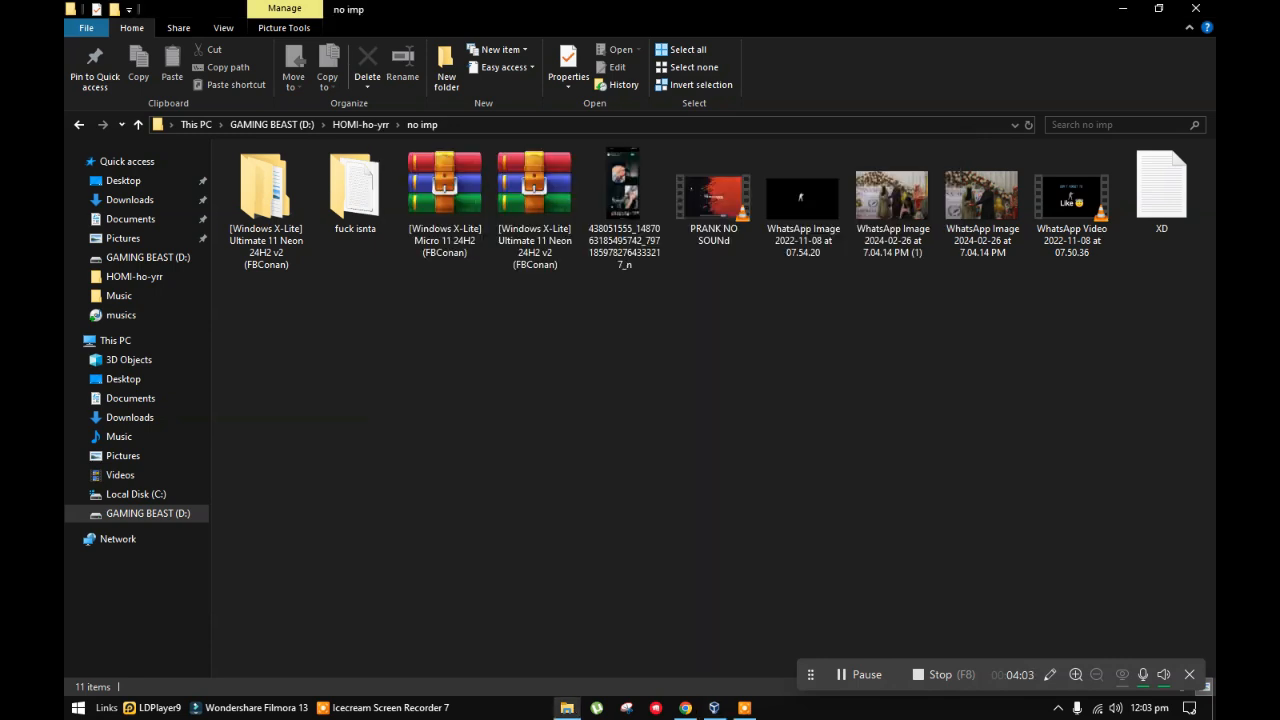
# - Check the drives' free space, then adjust the new virtual disk size to about 80 GB
pyautogui.click(115, 340)
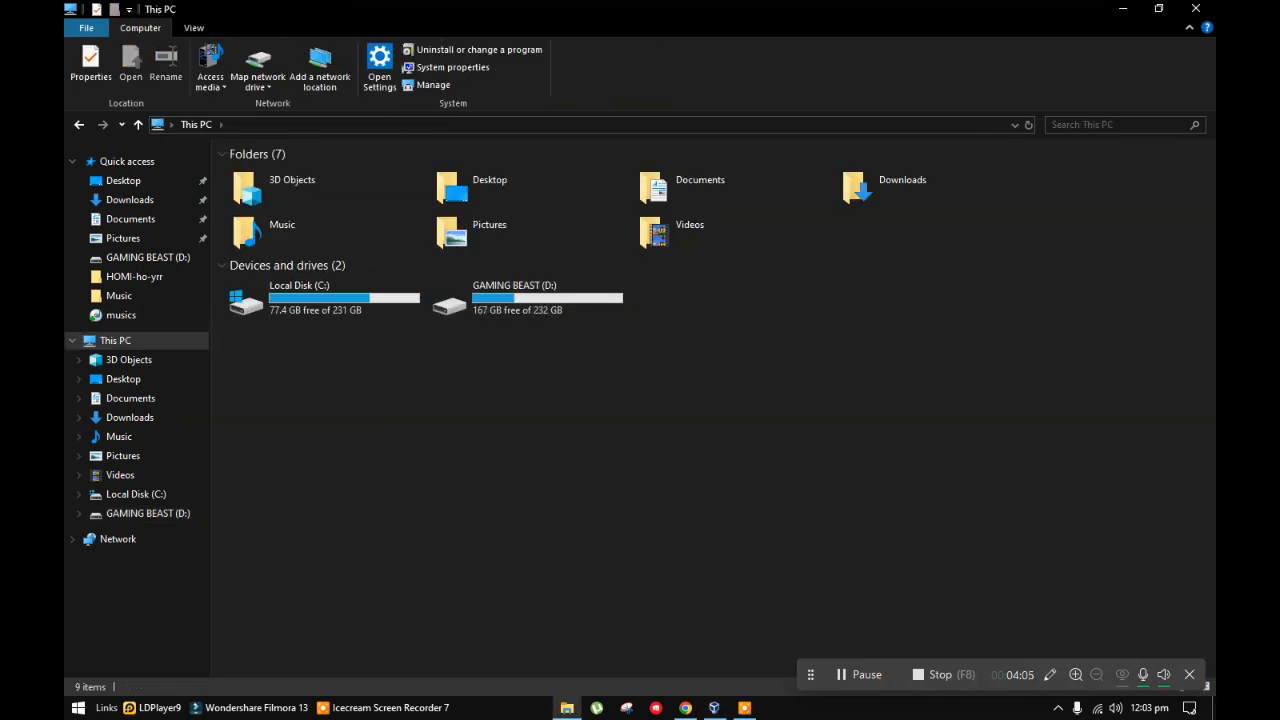
pyautogui.moveTo(547, 300)
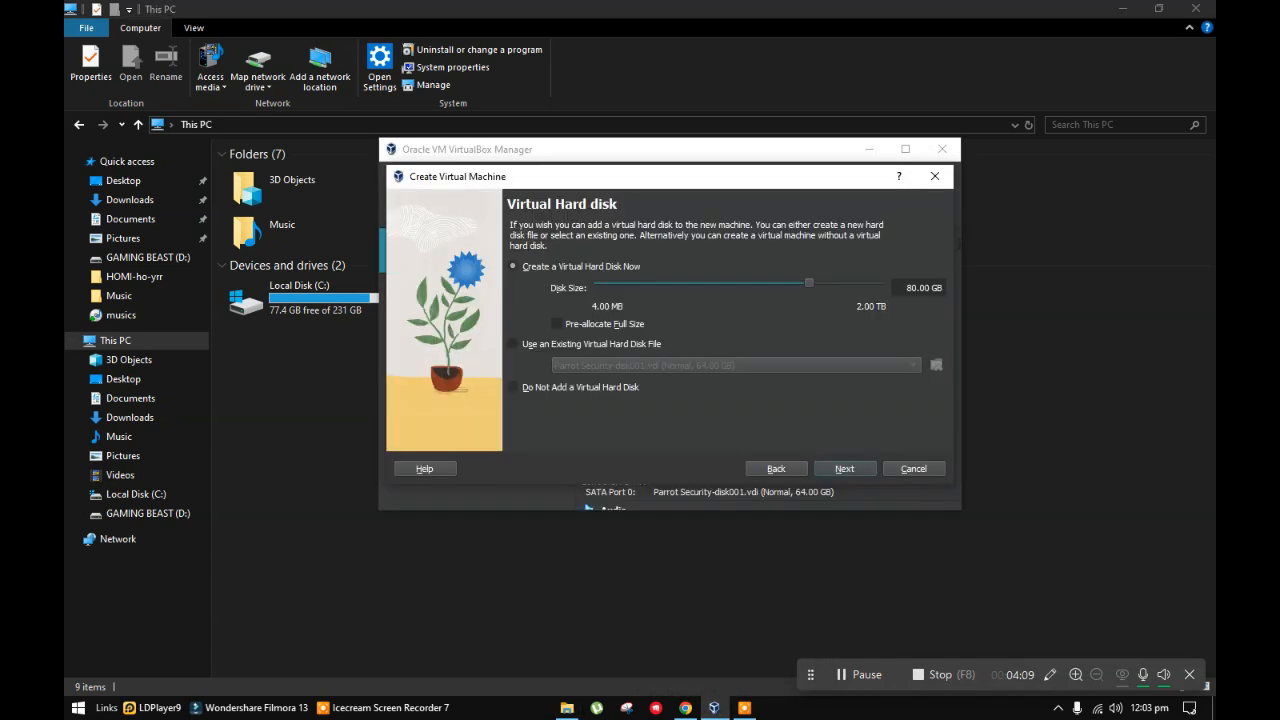
pyautogui.moveTo(810, 287); pyautogui.dragTo(805, 287)
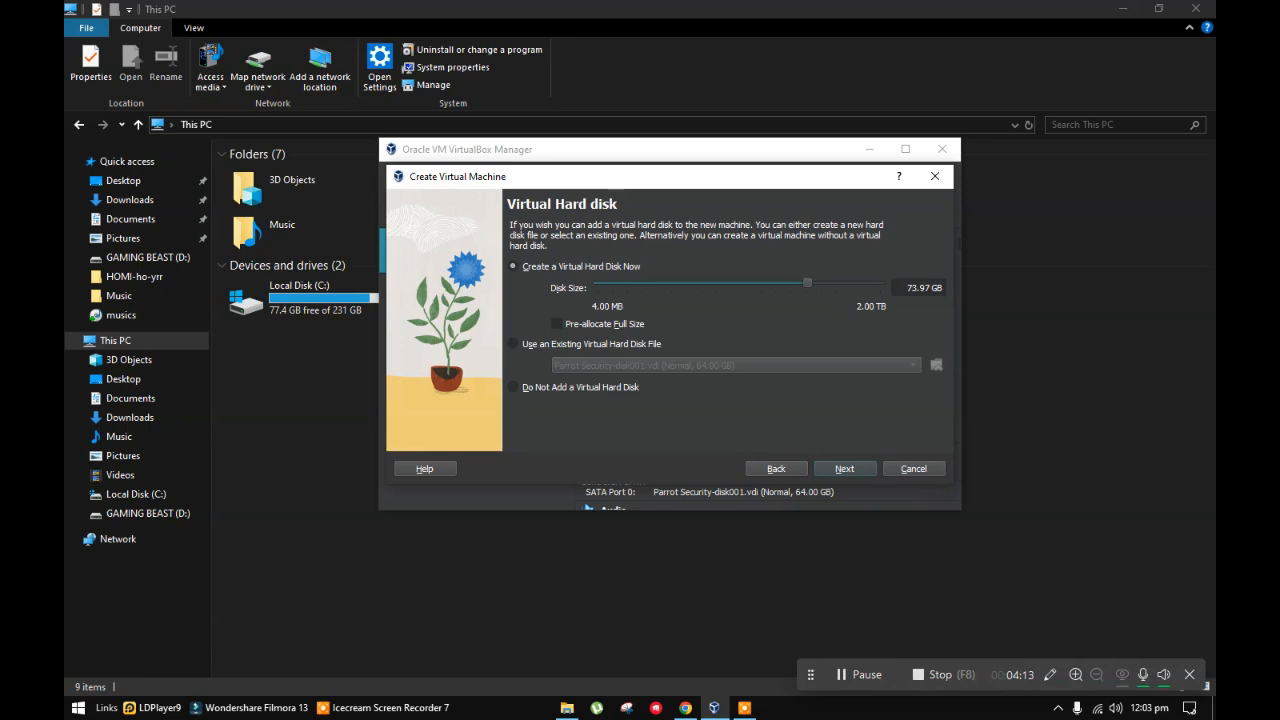
pyautogui.moveTo(807, 283); pyautogui.dragTo(810, 283)
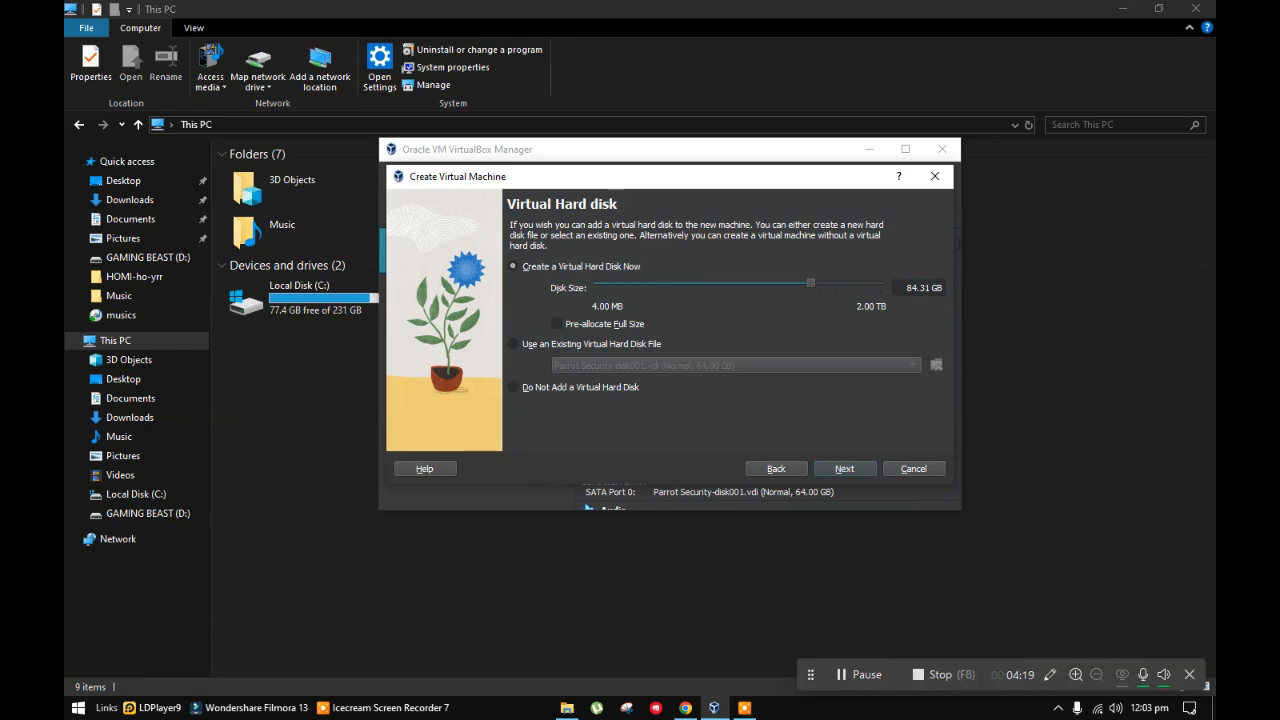
pyautogui.moveTo(810, 288)
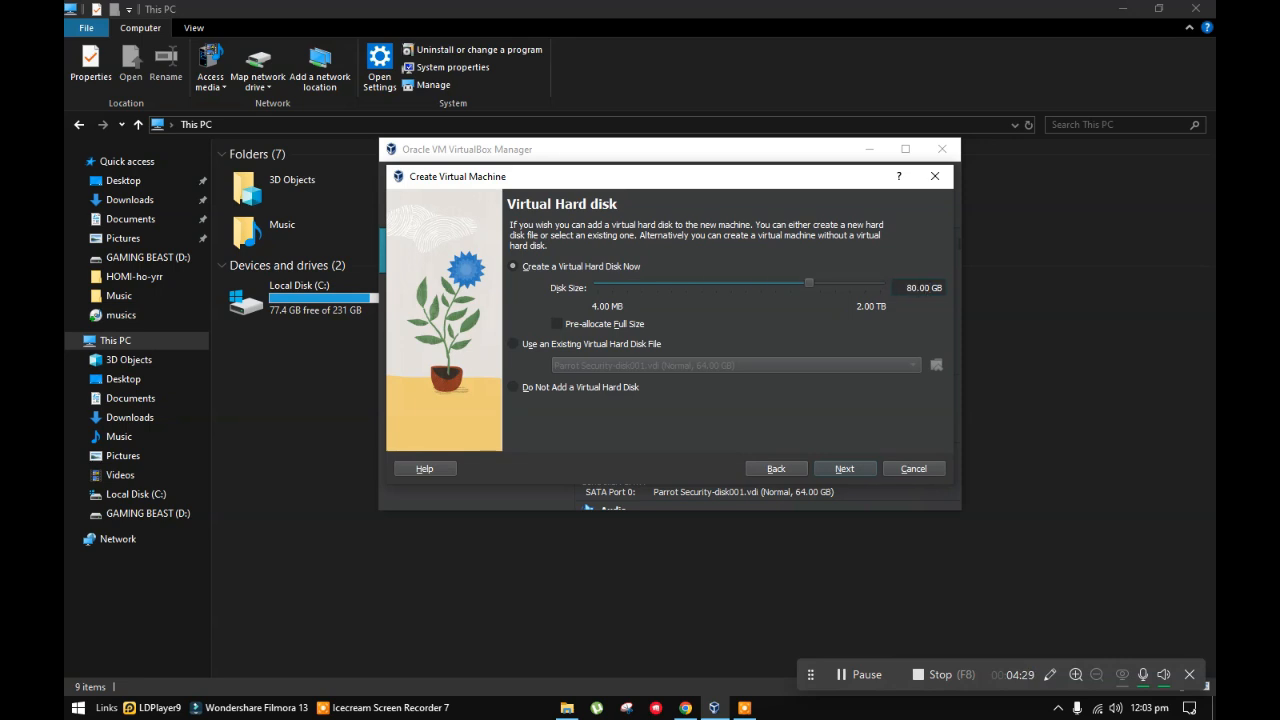
pyautogui.moveTo(844, 468)
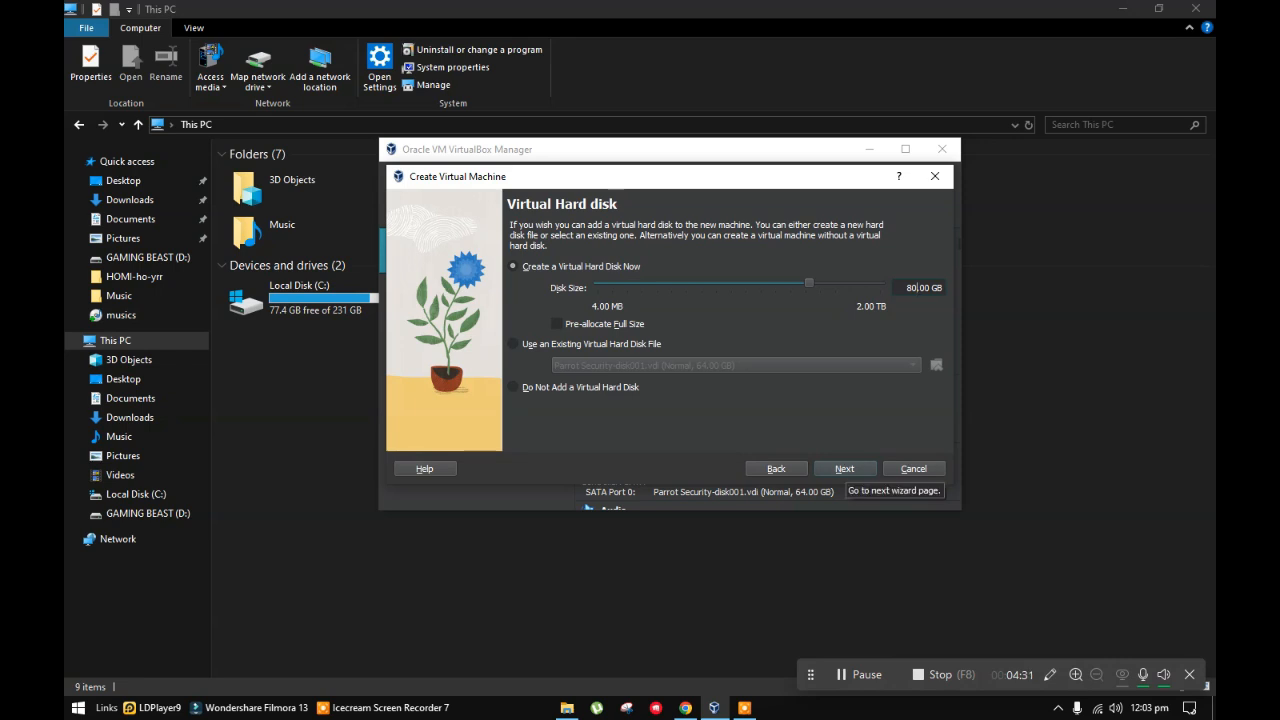
# - Review the configuration summary and finish creating the win 11 neon machine
pyautogui.click(844, 468)
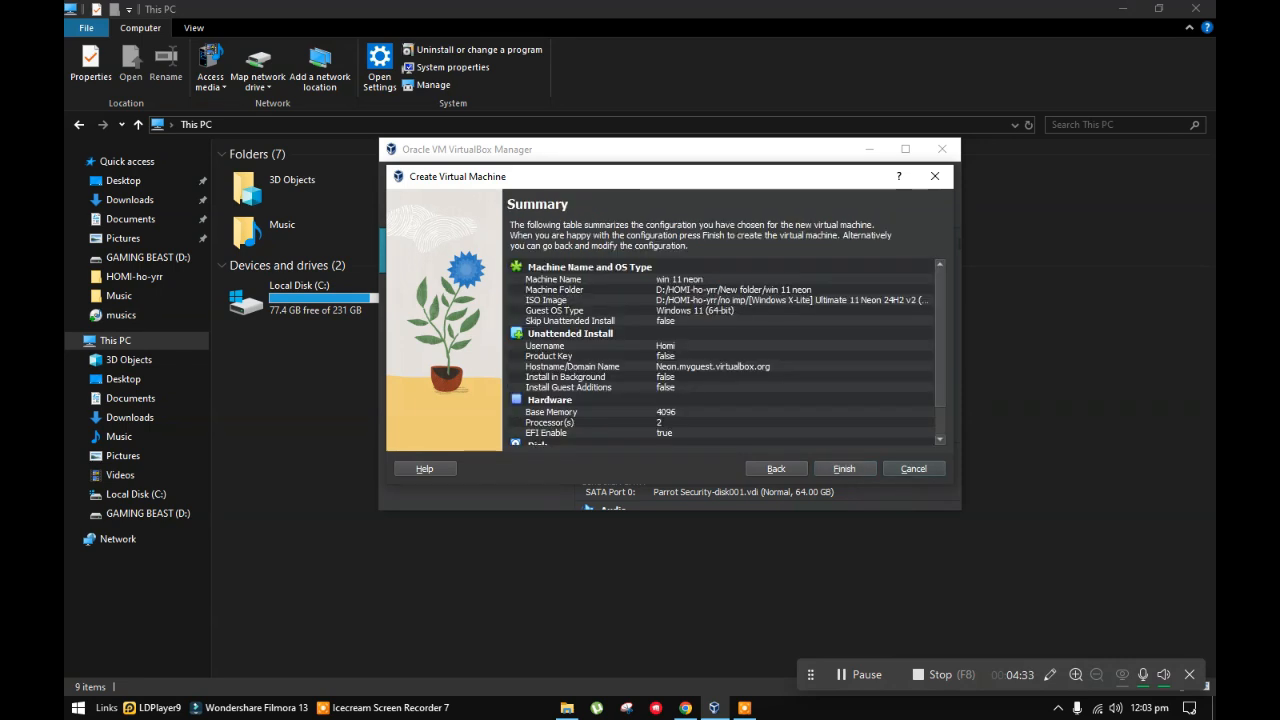
pyautogui.scroll(-3)
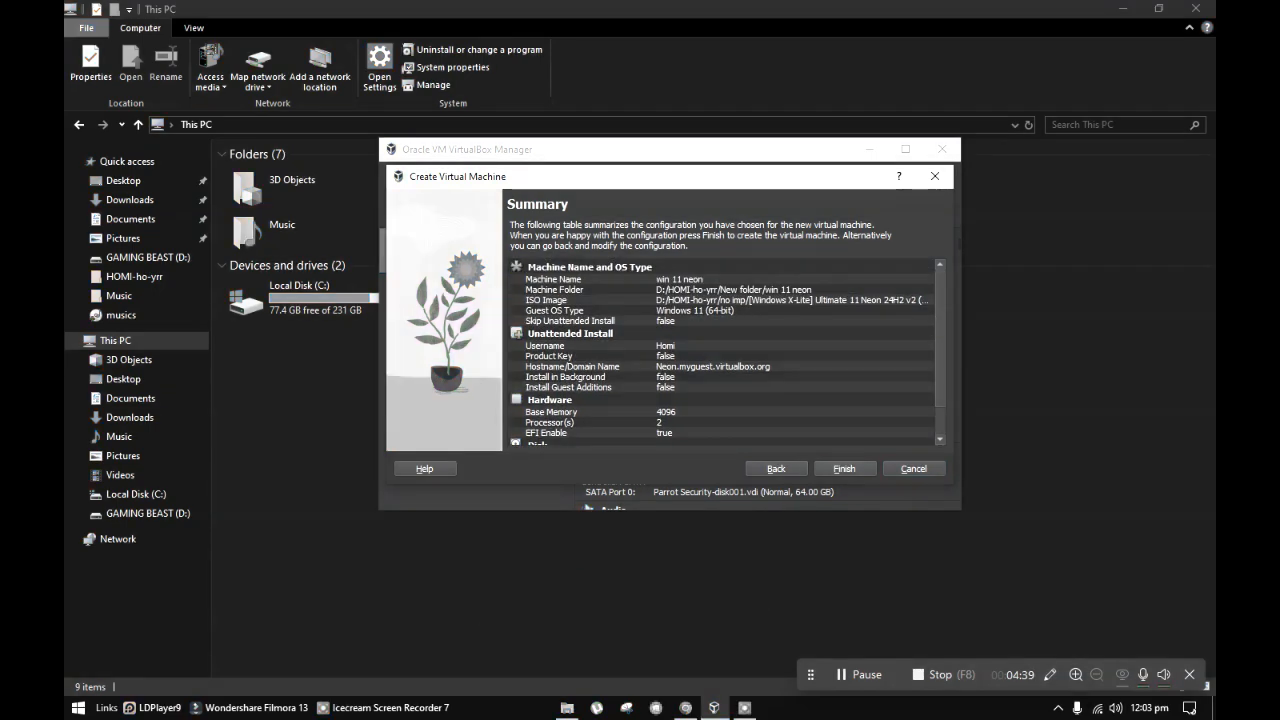
pyautogui.click(843, 468)
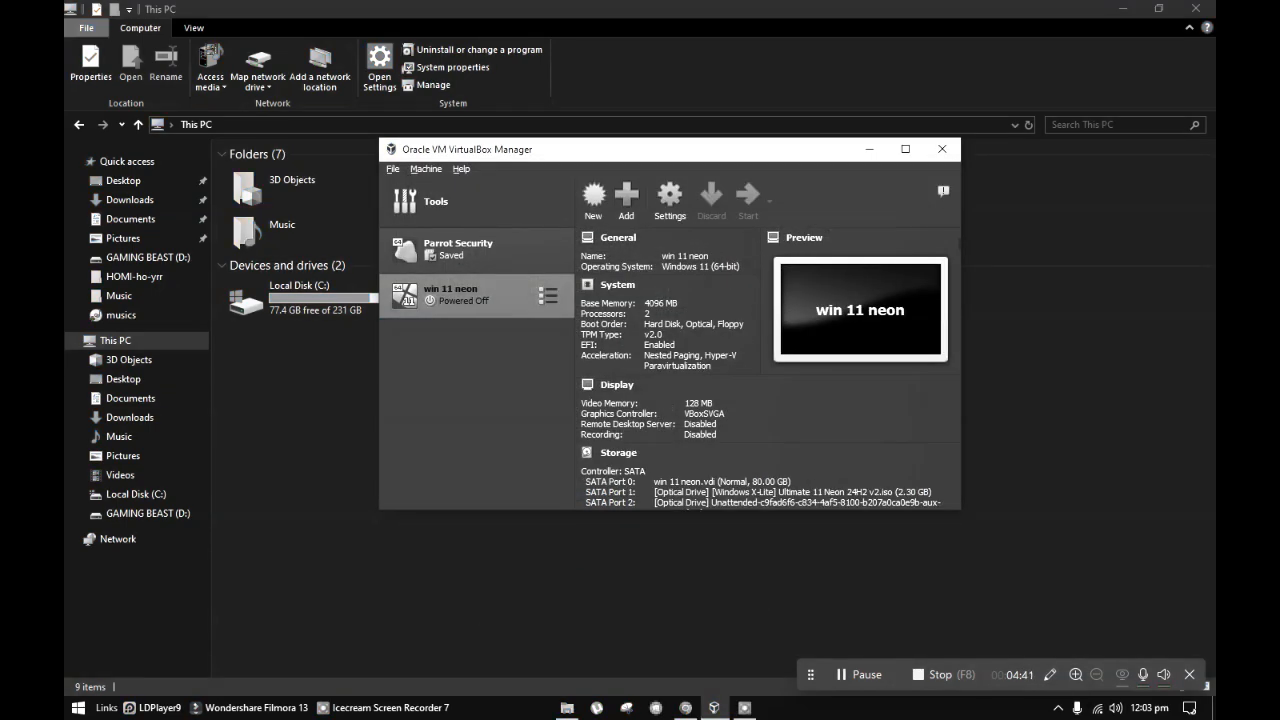